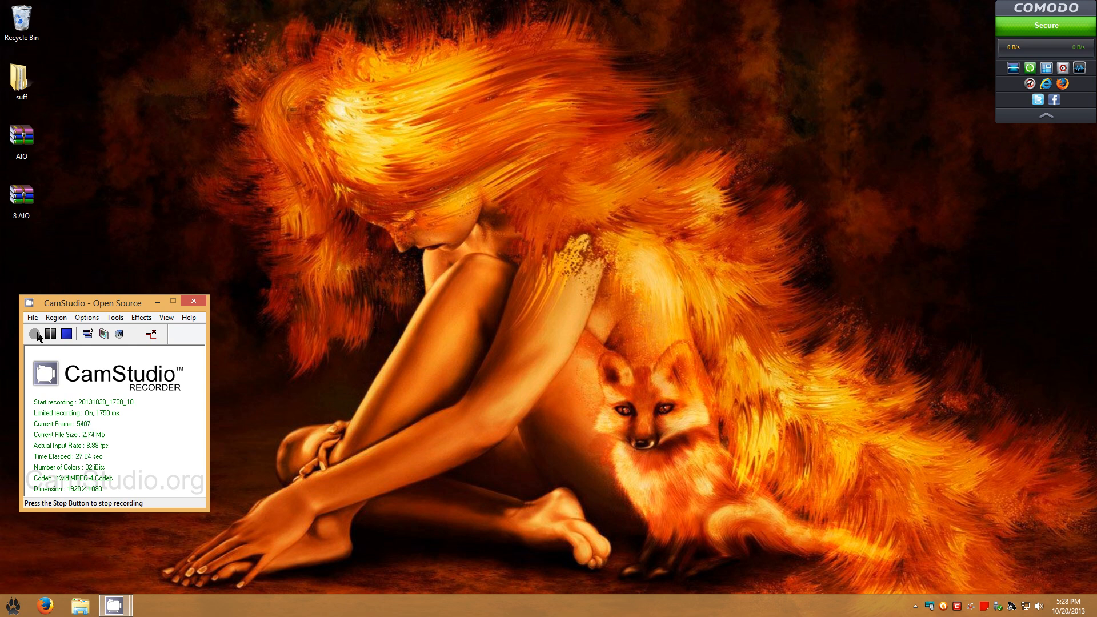
Step: Extract DreamScene Activator.exe and Dying_Planet.wmv from AIO.zip onto the desktop
{"action": "left_click", "coordinate": [21, 199]}
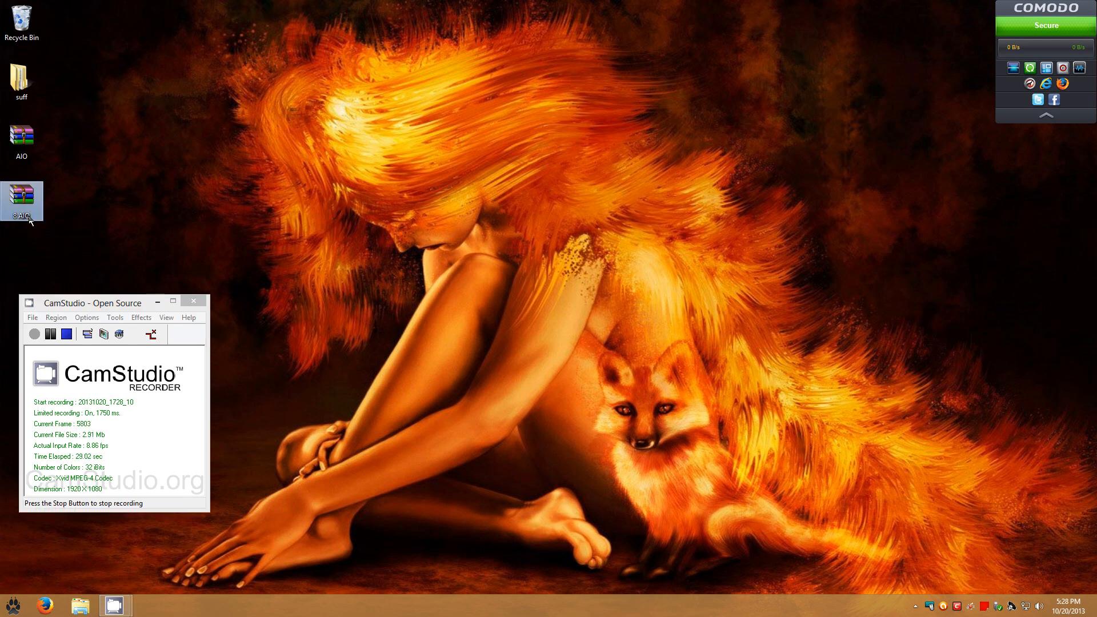
{"action": "mouse_move", "coordinate": [22, 201]}
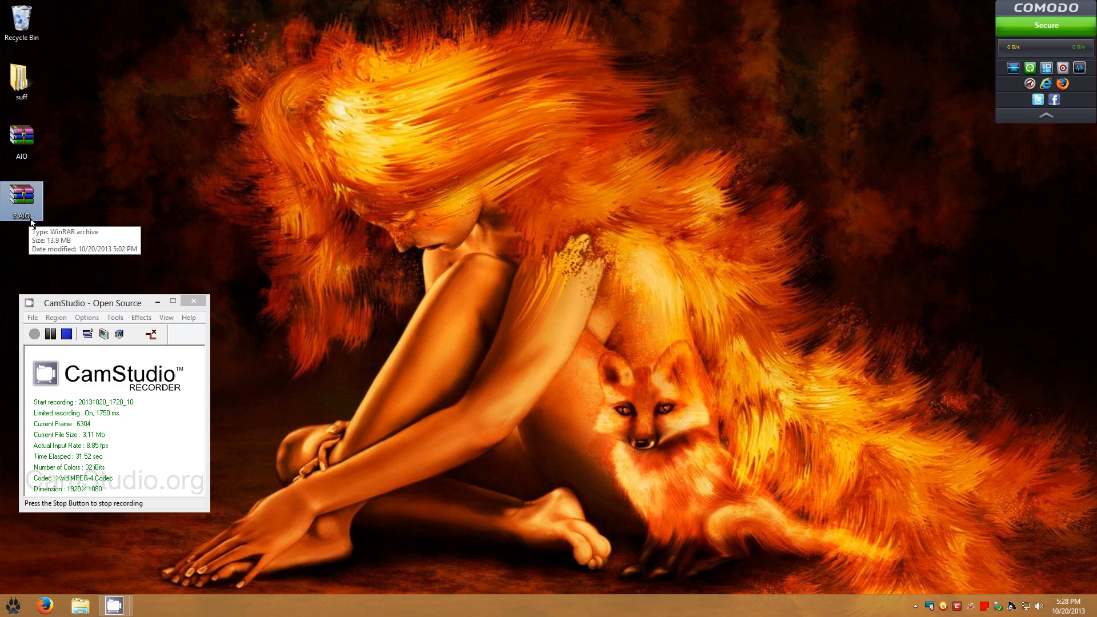
{"action": "mouse_move", "coordinate": [36, 176]}
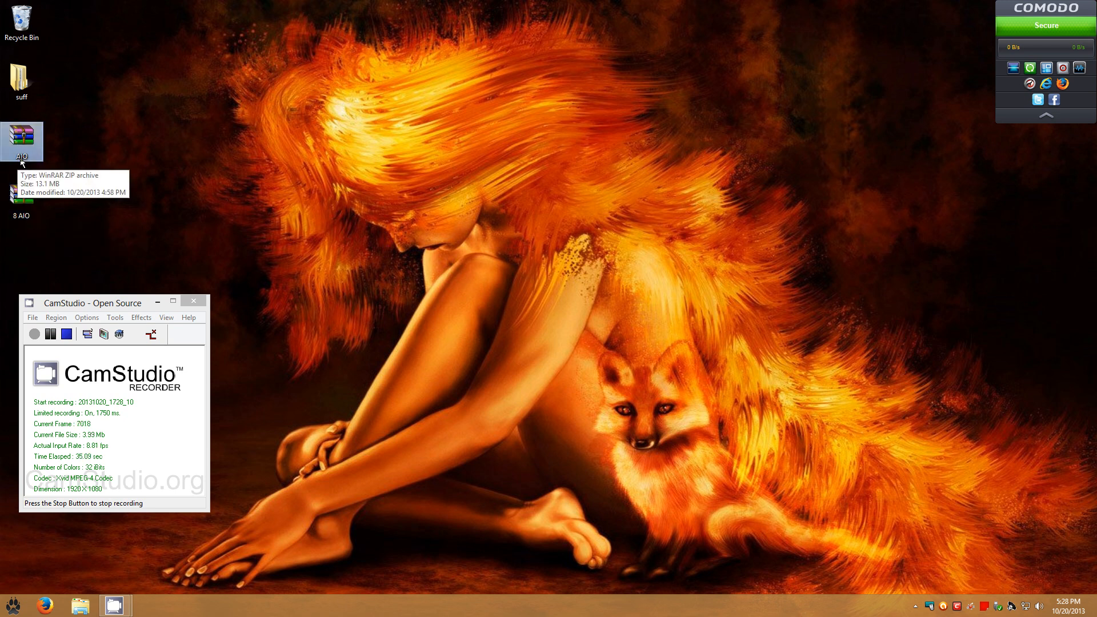
{"action": "mouse_move", "coordinate": [41, 232]}
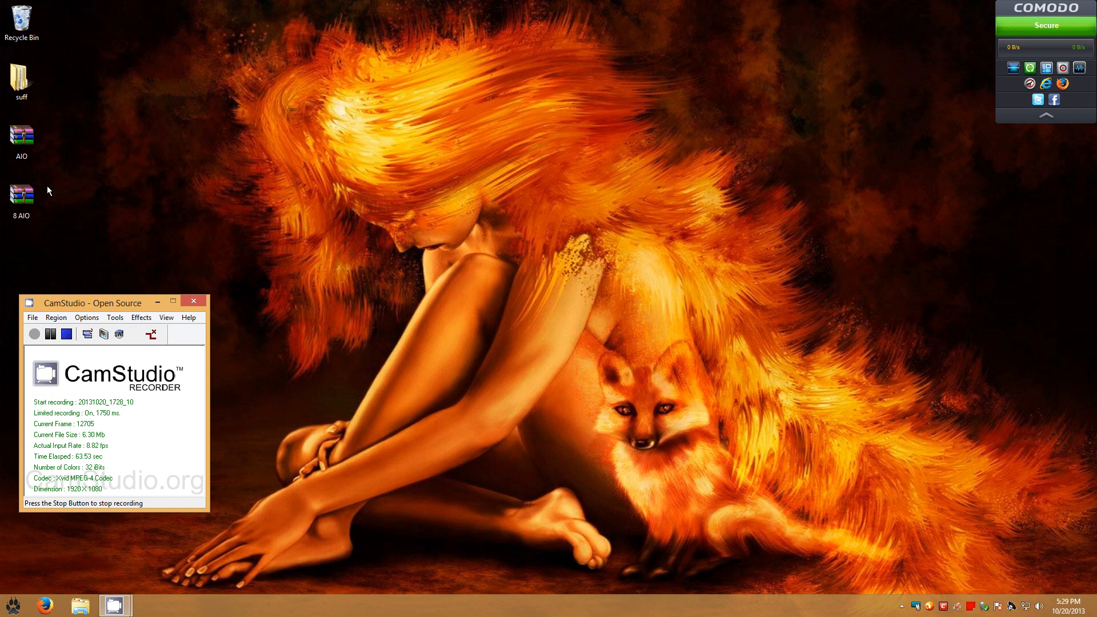
{"action": "mouse_move", "coordinate": [22, 138]}
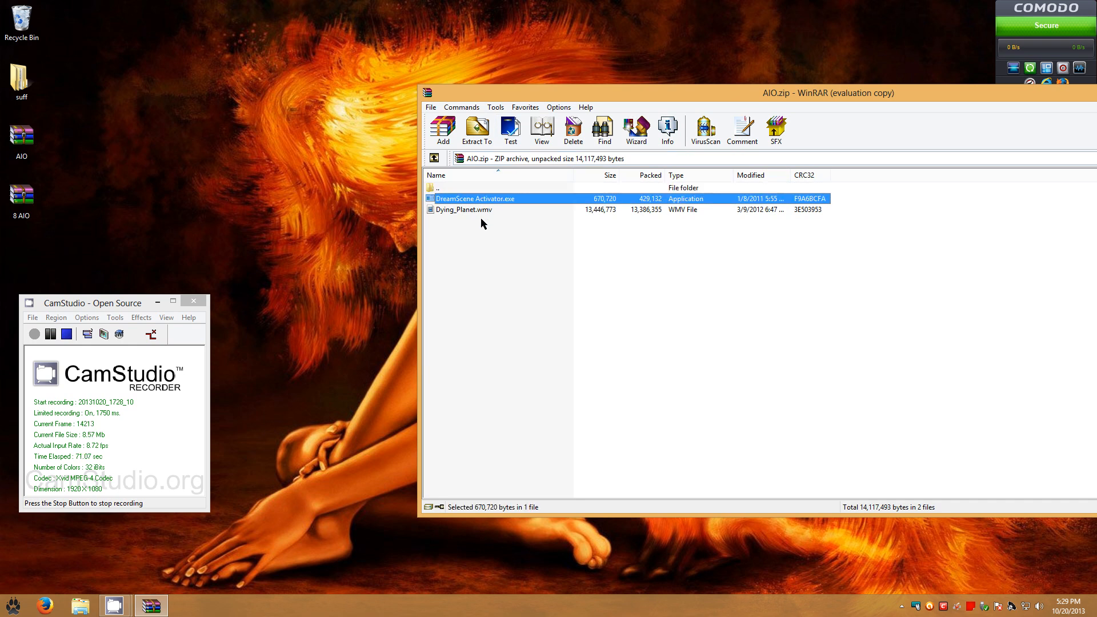
{"action": "left_click", "coordinate": [464, 209]}
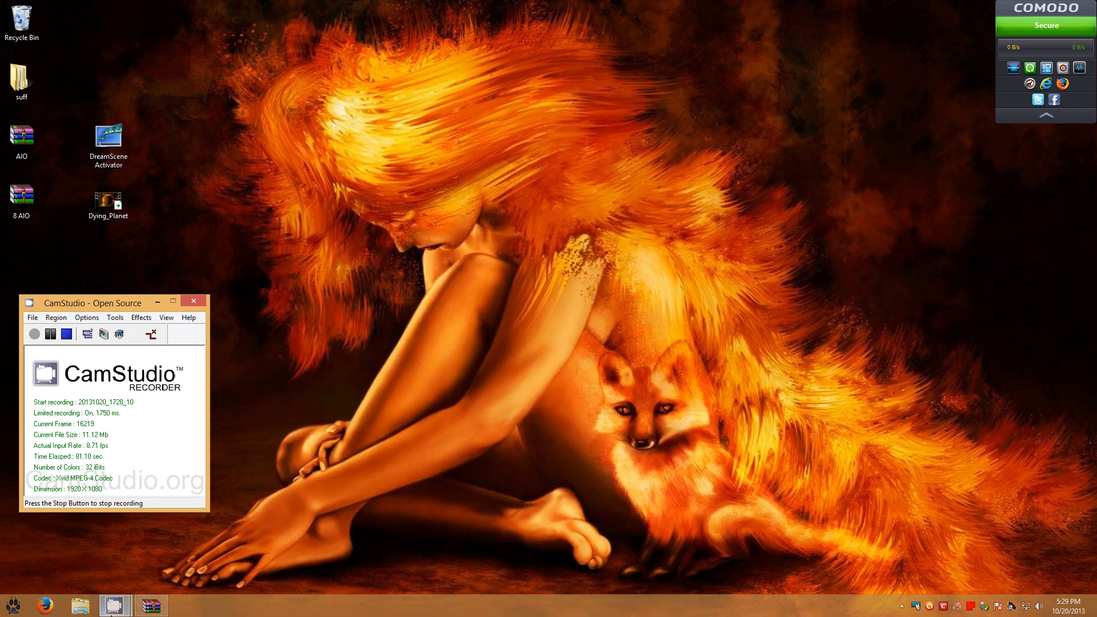
{"action": "left_click", "coordinate": [108, 144]}
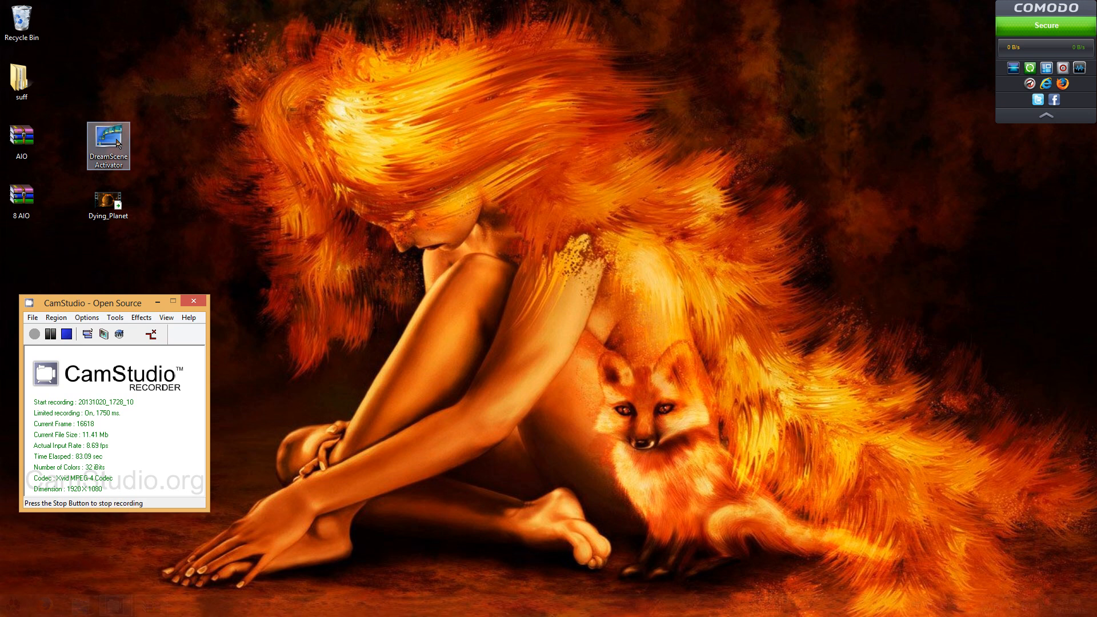
{"action": "right_click", "coordinate": [107, 145]}
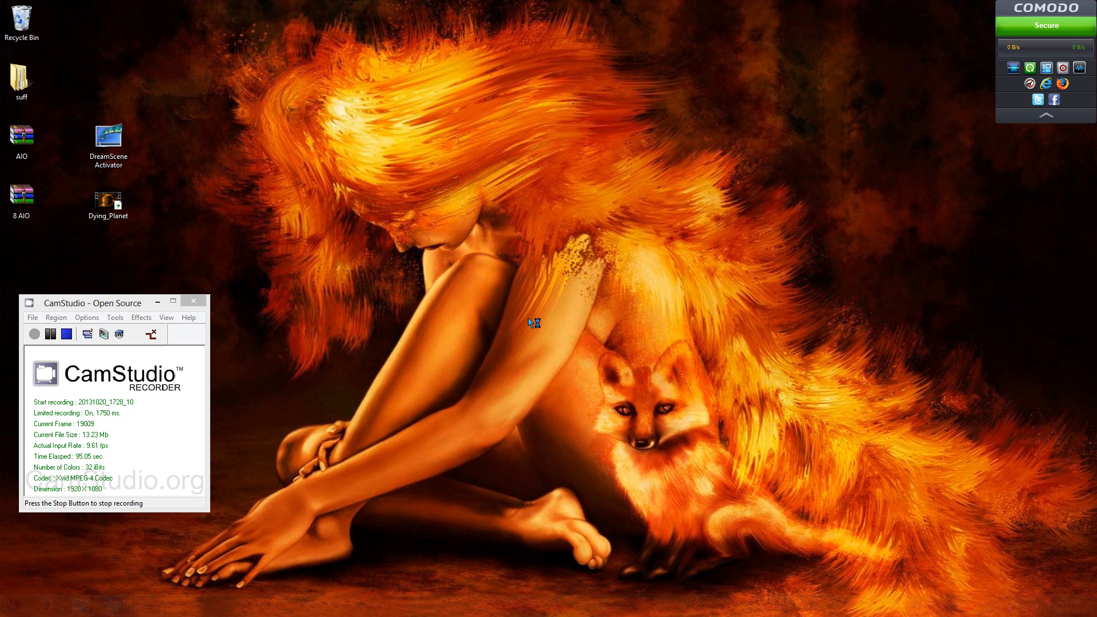
Step: Launch DreamScene Activator, whose window reports DreamScene is OFF
{"action": "double_click", "coordinate": [109, 139]}
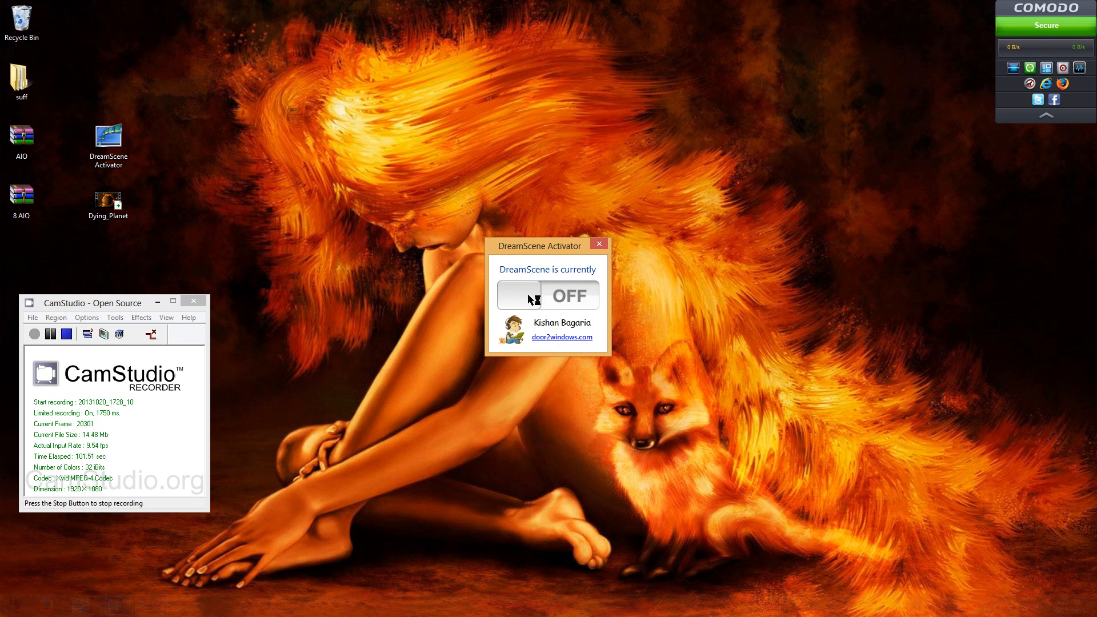
{"action": "mouse_move", "coordinate": [574, 298]}
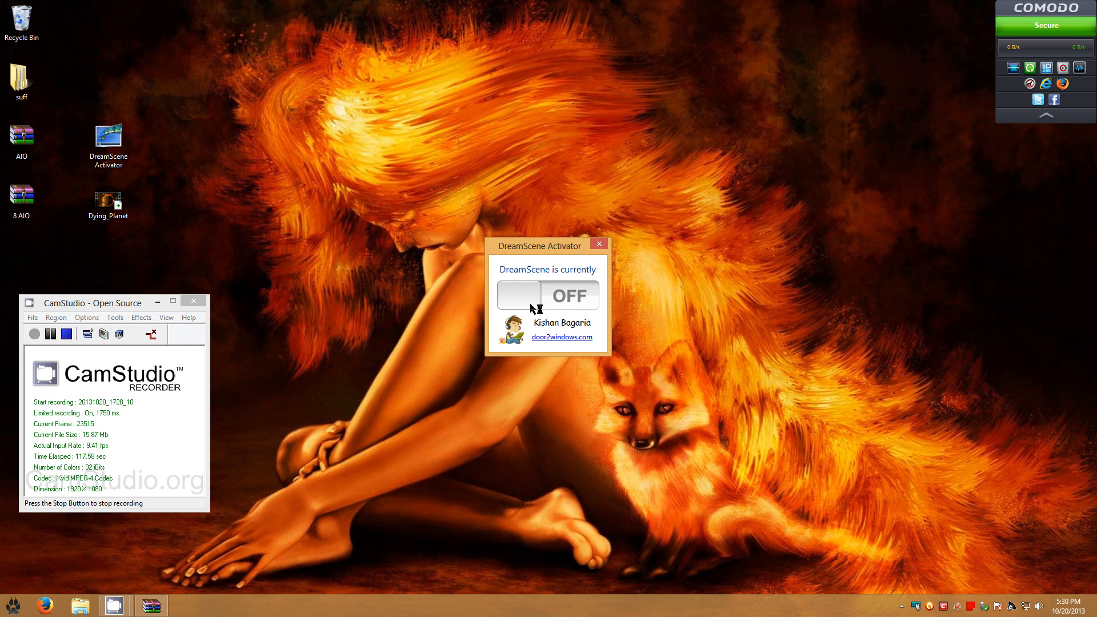
{"action": "mouse_move", "coordinate": [567, 299]}
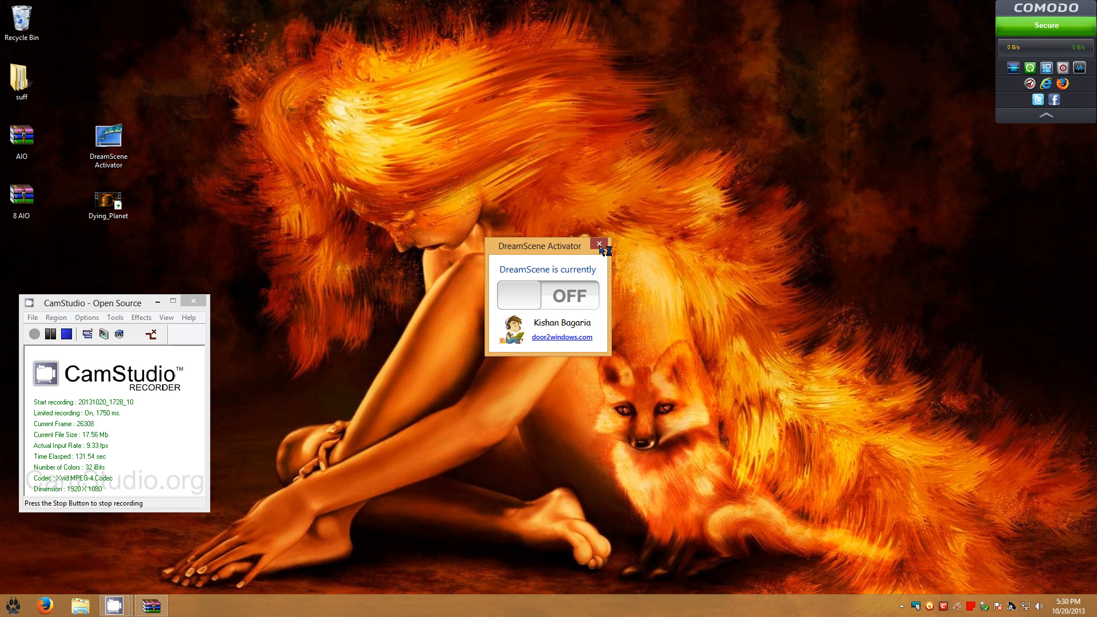
Step: Show the context menu for Dying_Planet.wmv on the desktop
{"action": "right_click", "coordinate": [107, 203]}
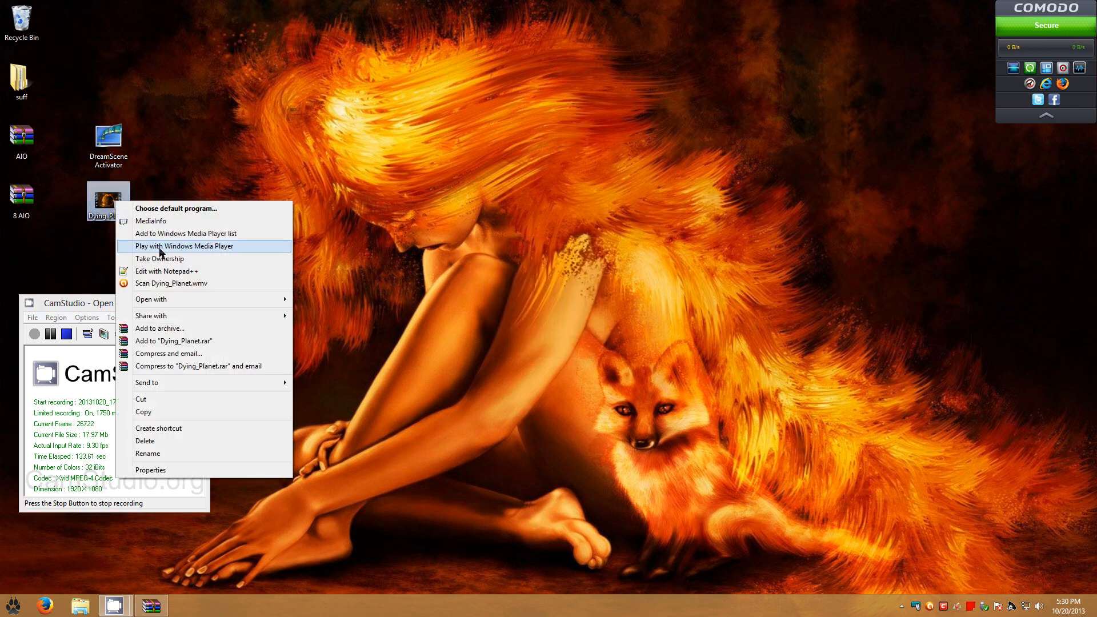
{"action": "mouse_move", "coordinate": [160, 258]}
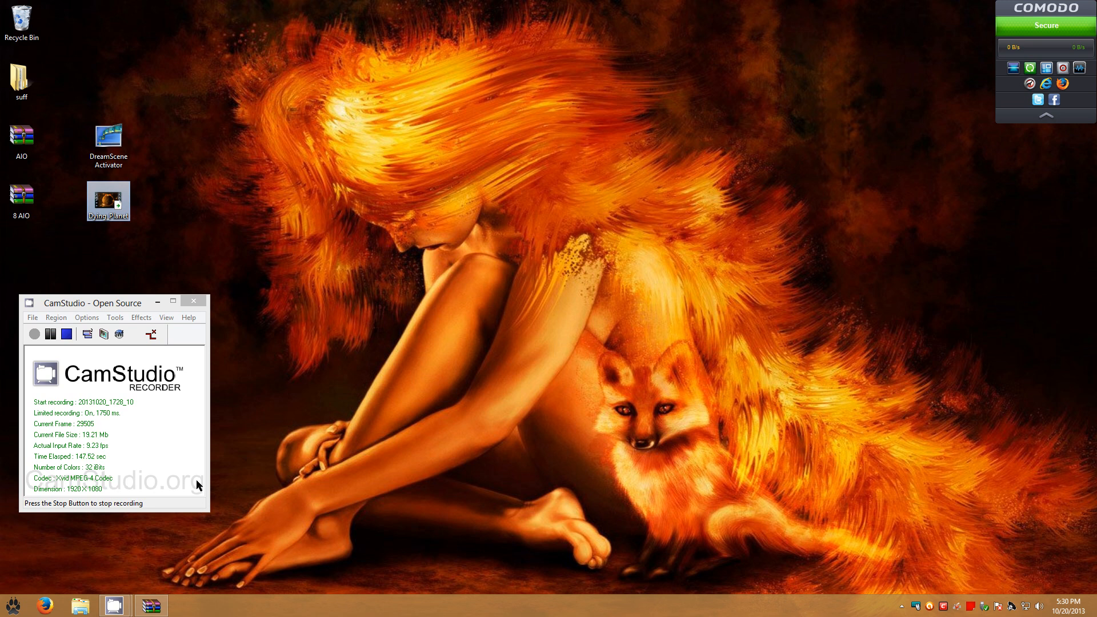
{"action": "mouse_move", "coordinate": [157, 139]}
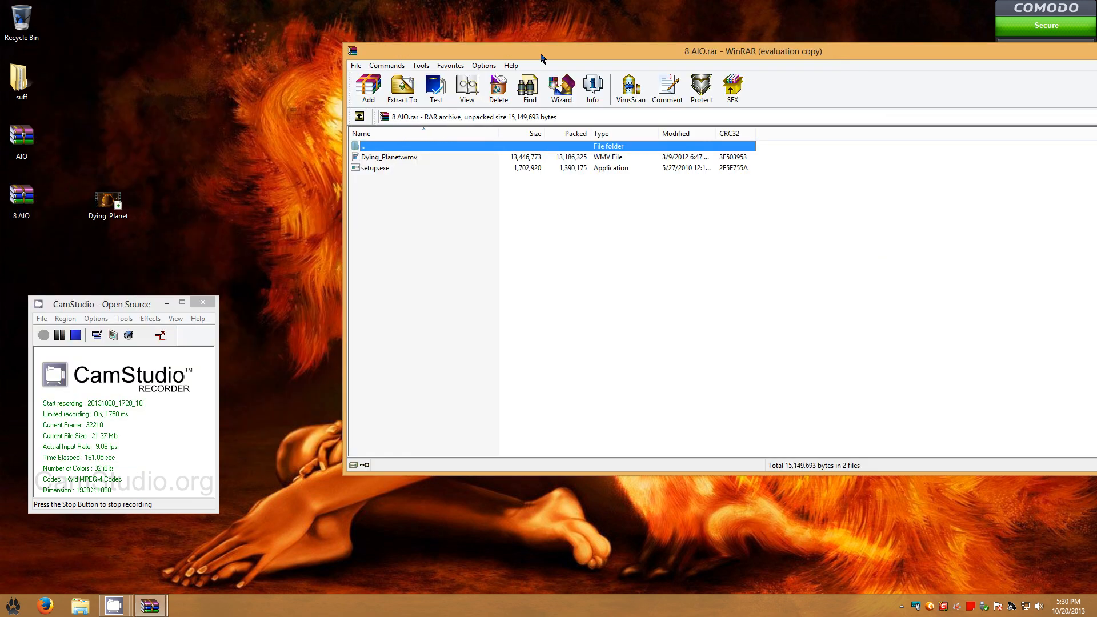
Step: Extract setup.exe from 8 AIO.rar onto the desktop and minimize WinRAR
{"action": "left_click", "coordinate": [427, 169]}
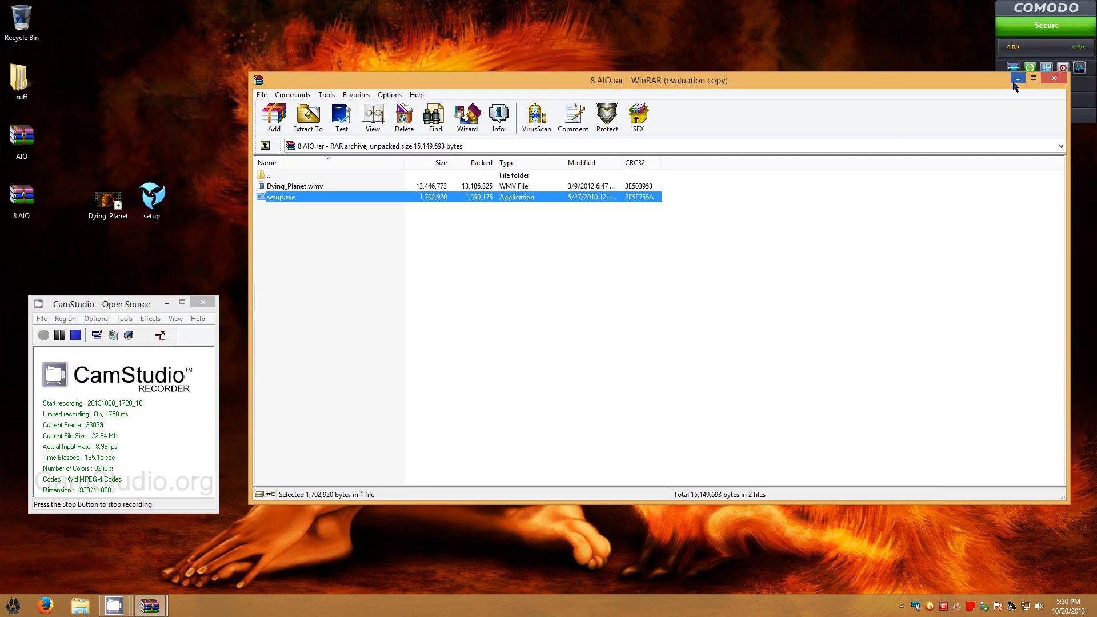
{"action": "left_click", "coordinate": [1018, 78]}
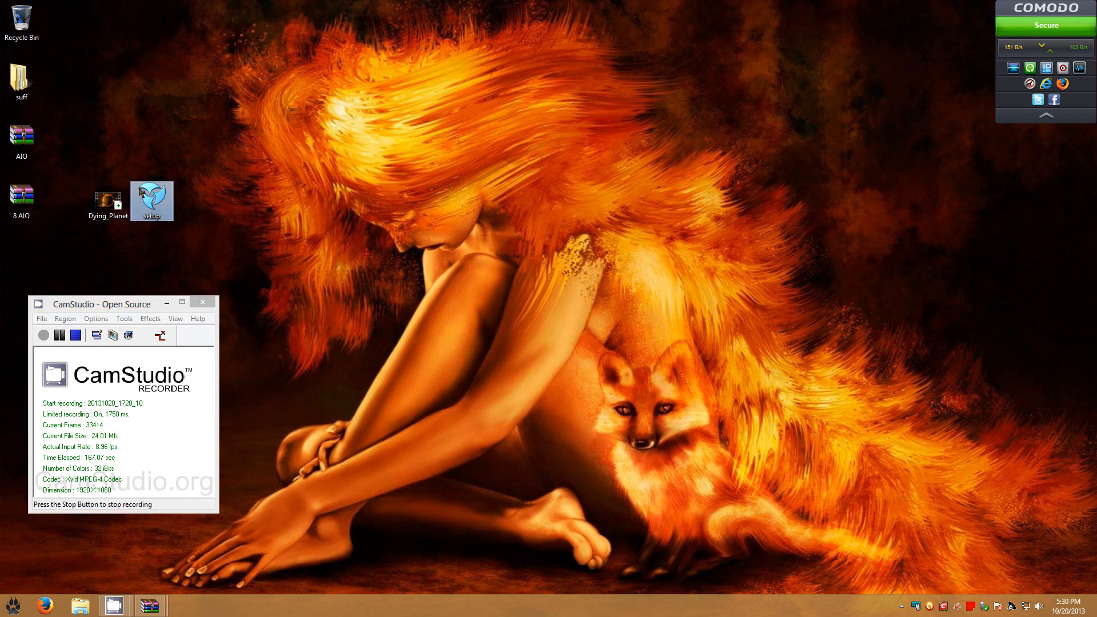
{"action": "mouse_move", "coordinate": [654, 529]}
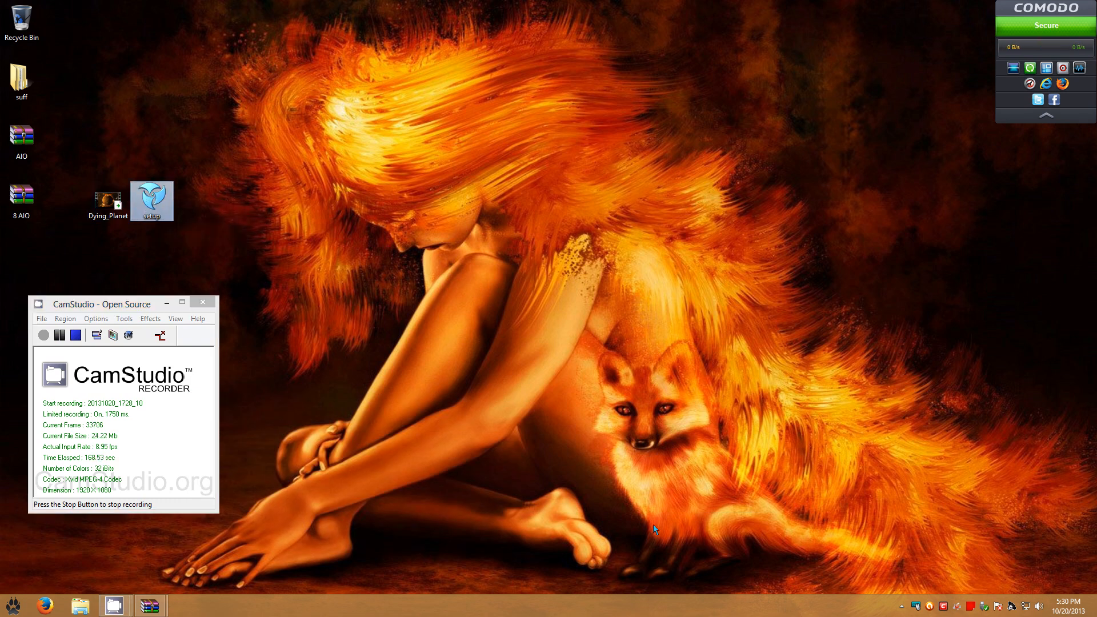
{"action": "mouse_move", "coordinate": [700, 311]}
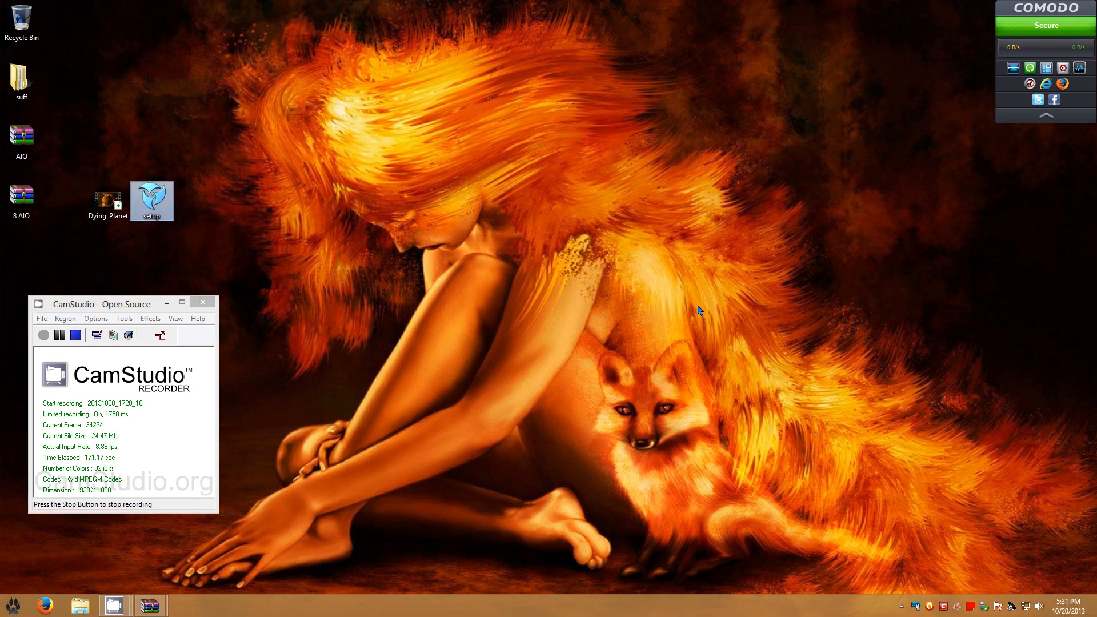
{"action": "mouse_move", "coordinate": [148, 201]}
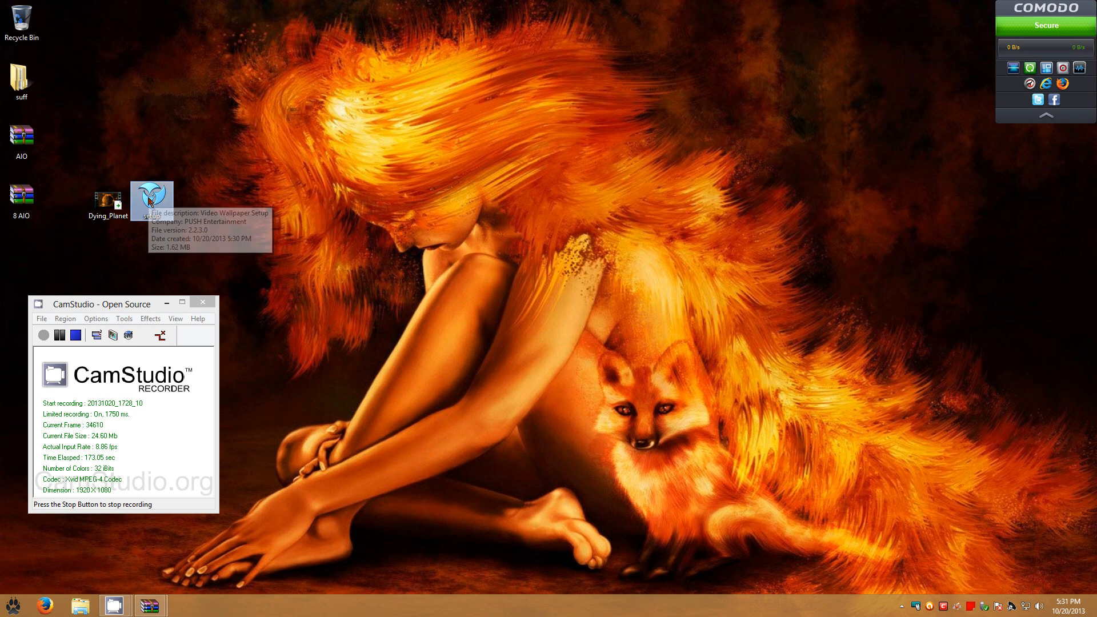
{"action": "mouse_move", "coordinate": [248, 151]}
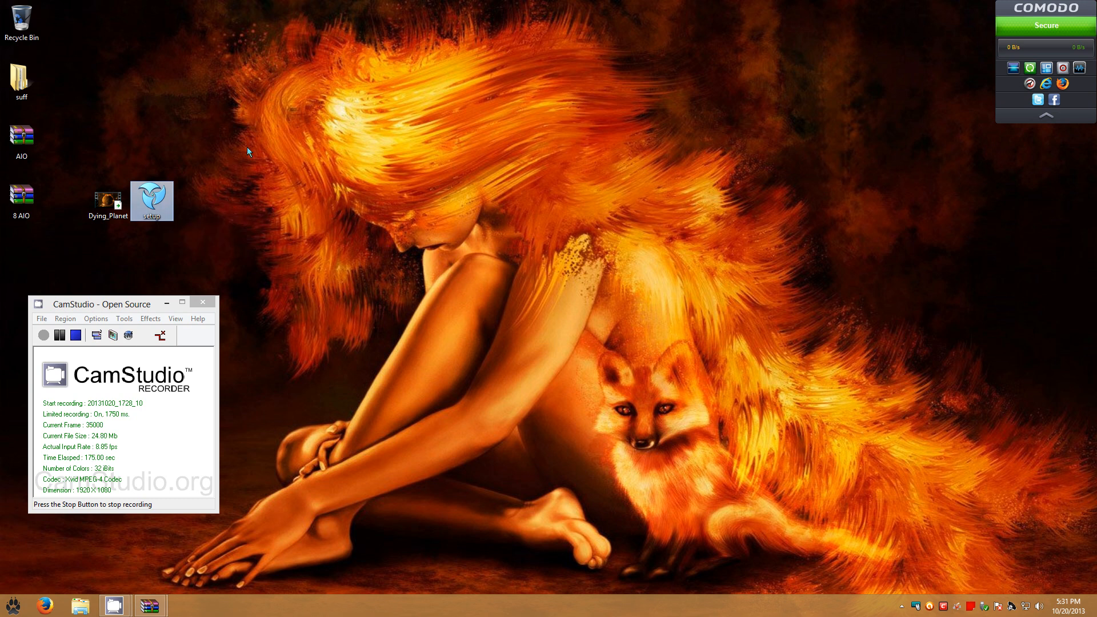
{"action": "mouse_move", "coordinate": [168, 252]}
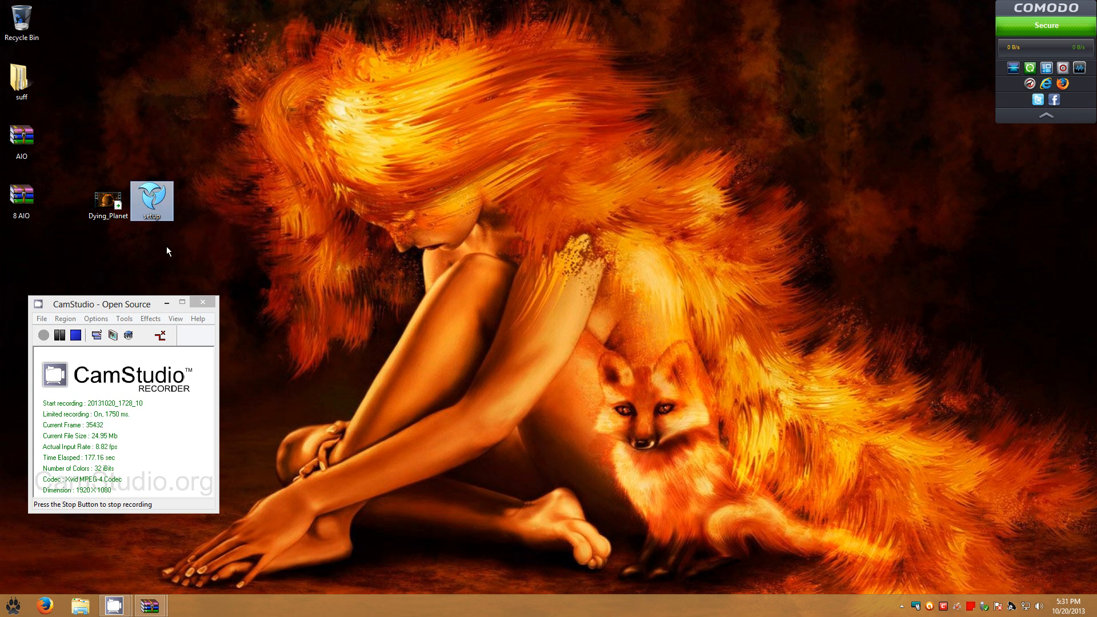
{"action": "mouse_move", "coordinate": [152, 225]}
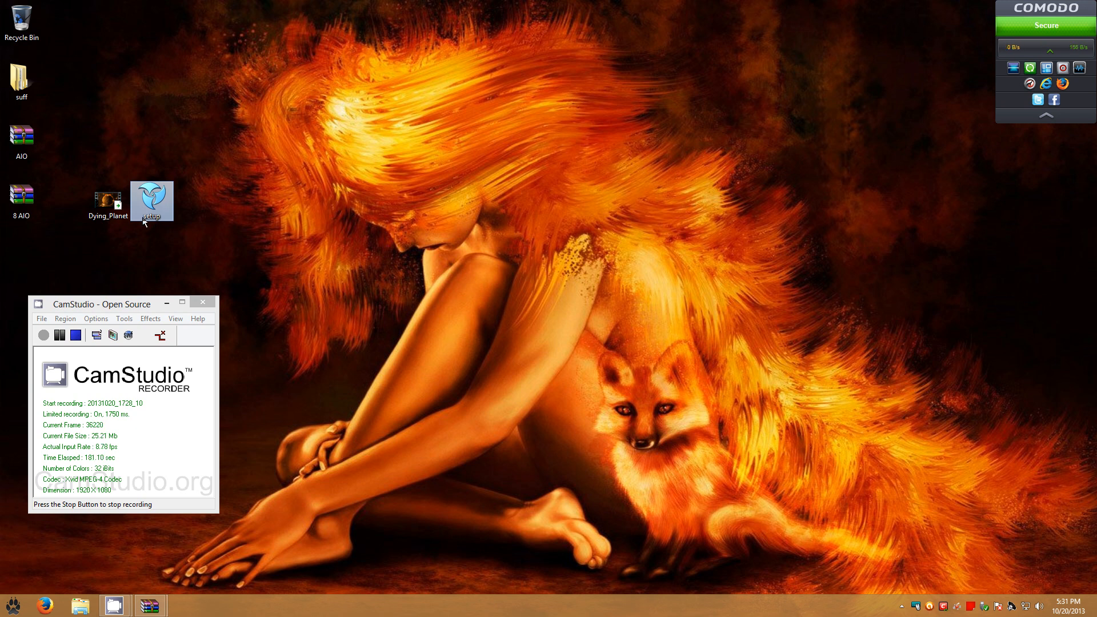
Step: Move the setup file into the Recycle Bin and bring up the Start menu
{"action": "left_click_drag", "start_coordinate": [152, 201], "coordinate": [21, 20]}
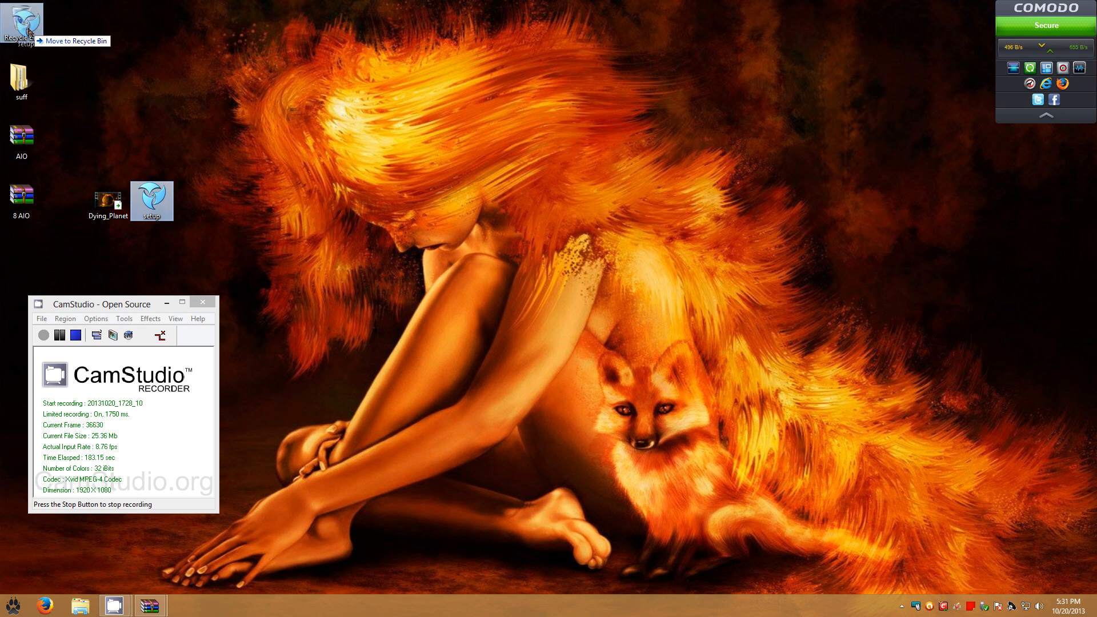
{"action": "left_click", "coordinate": [11, 604]}
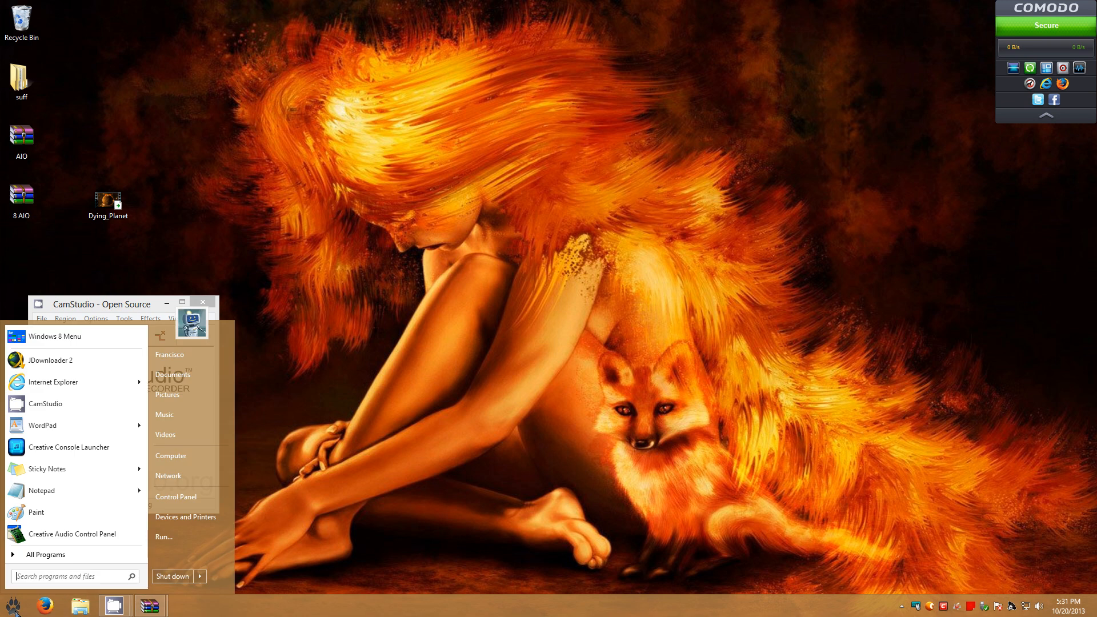
Step: Launch Video Wallpaper from All Programs > PUSH Entertainment > Video Wallpaper
{"action": "left_click", "coordinate": [45, 554]}
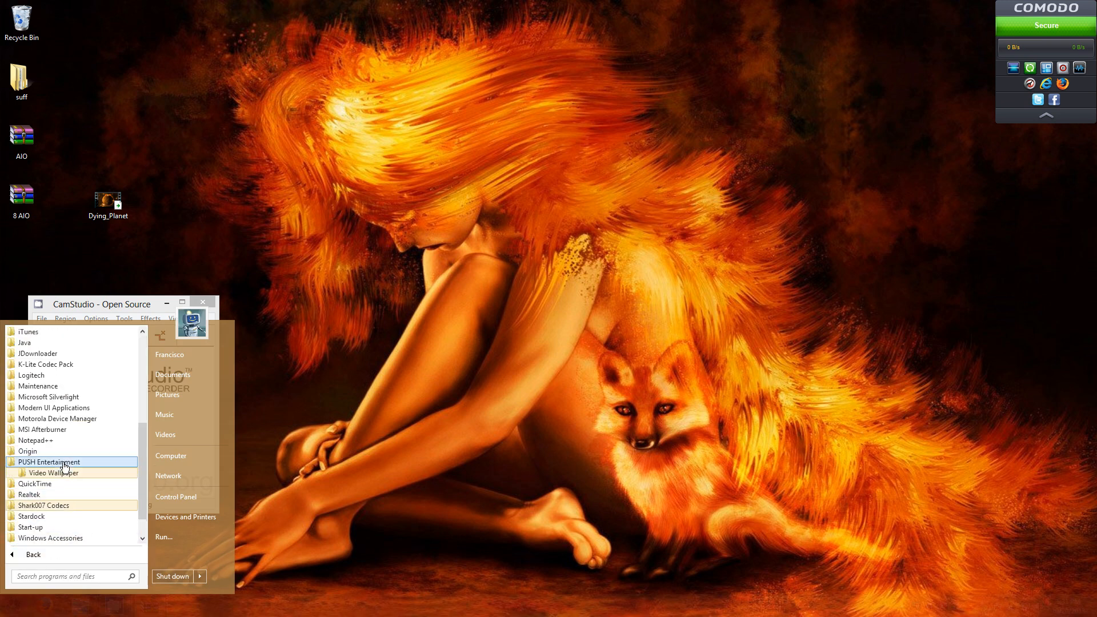
{"action": "left_click", "coordinate": [52, 472]}
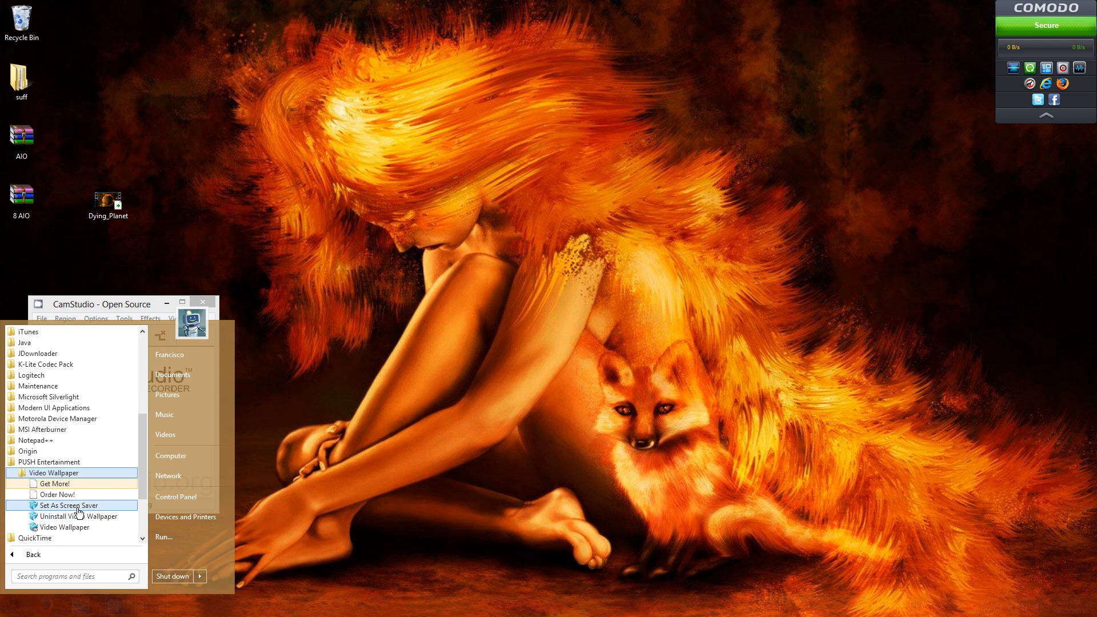
{"action": "mouse_move", "coordinate": [79, 515]}
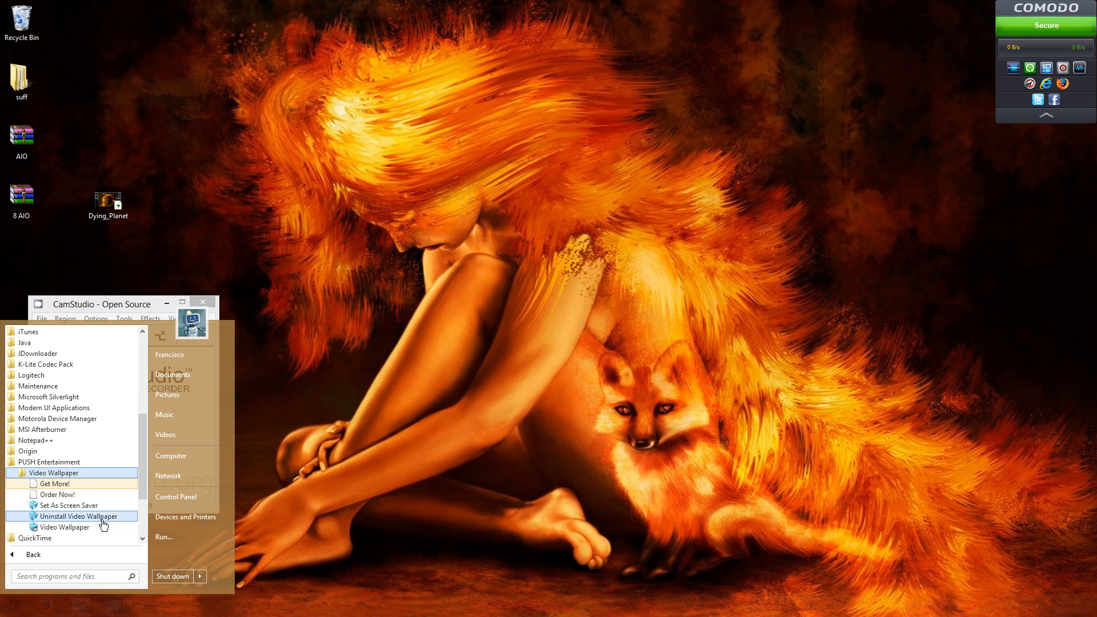
{"action": "mouse_move", "coordinate": [62, 527]}
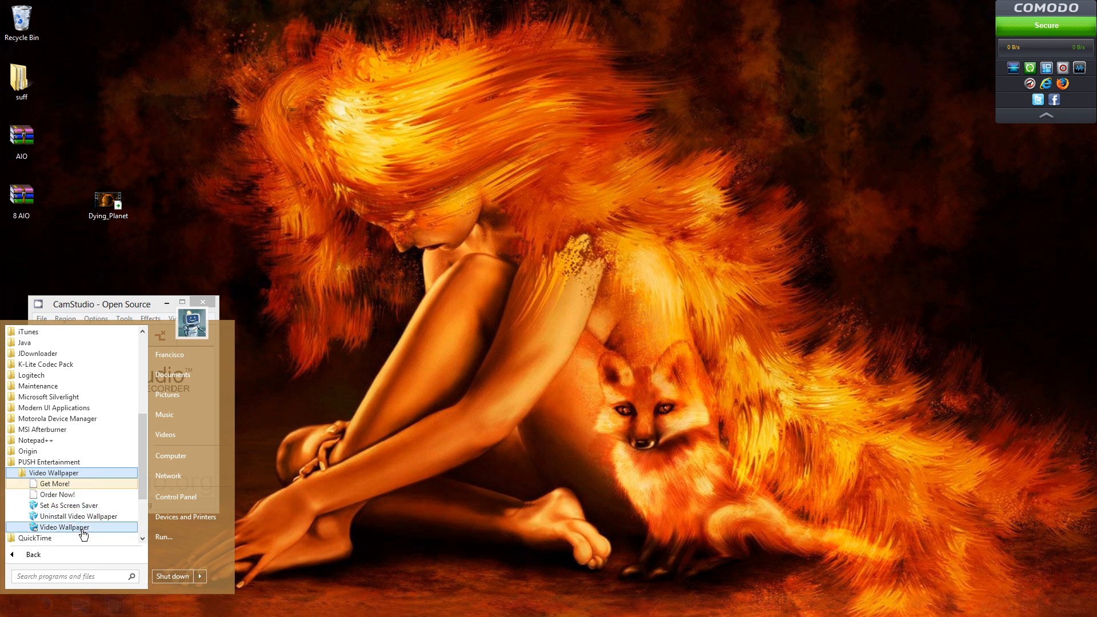
{"action": "left_click", "coordinate": [63, 527]}
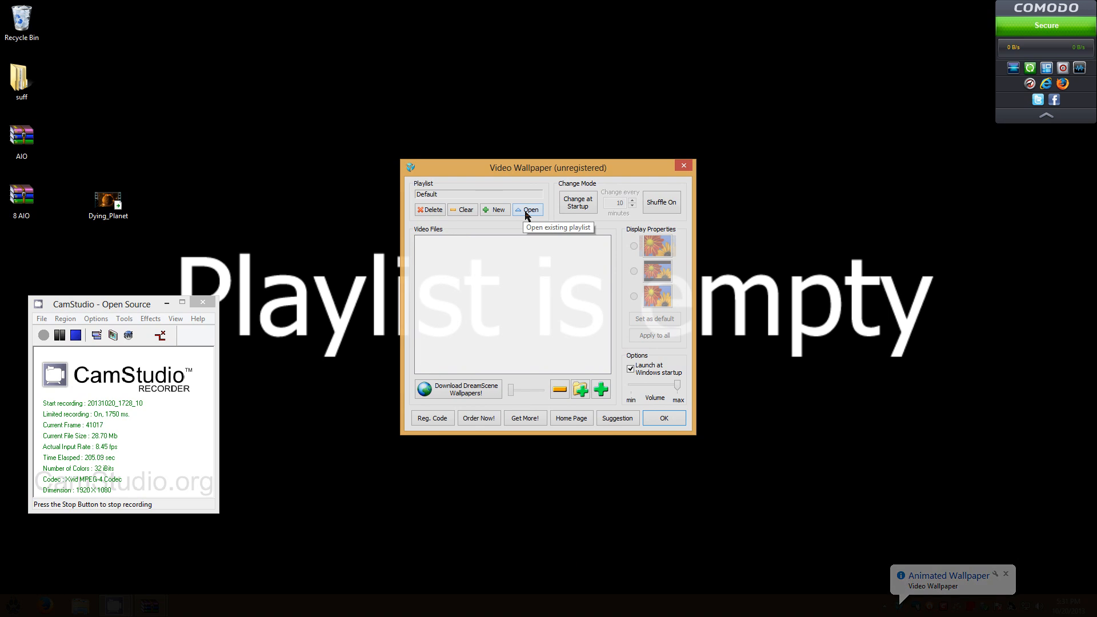
Step: Add Dying_Planet from the Desktop to the Video Wallpaper playlist
{"action": "left_click", "coordinate": [530, 209]}
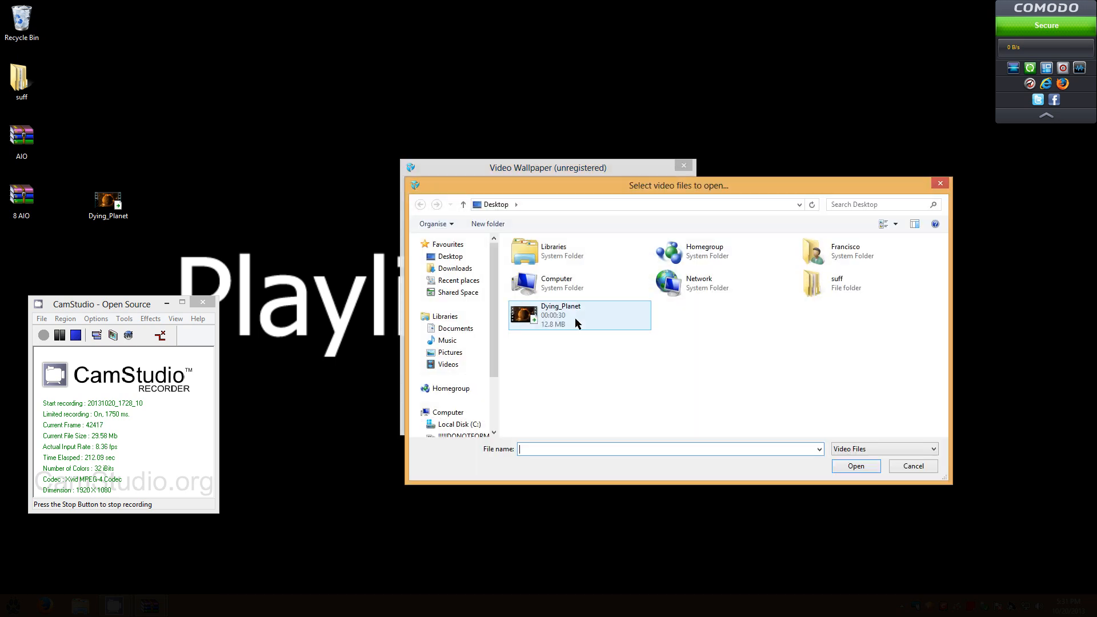
{"action": "left_click", "coordinate": [855, 467]}
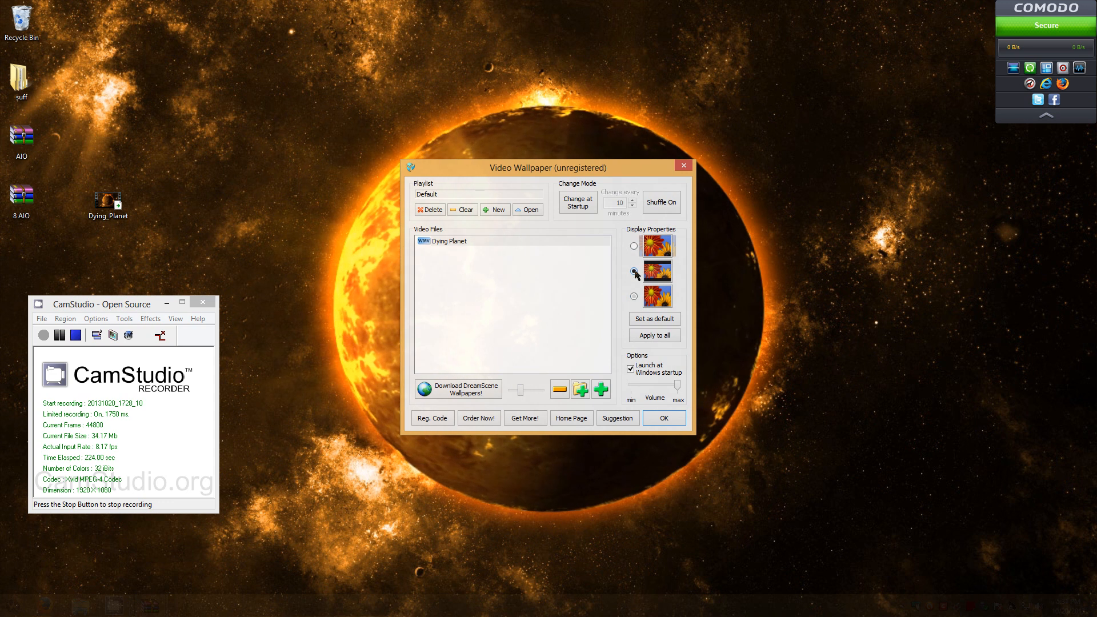
Step: Choose the third Display Properties fit option and close the Video Wallpaper window
{"action": "left_click", "coordinate": [634, 272]}
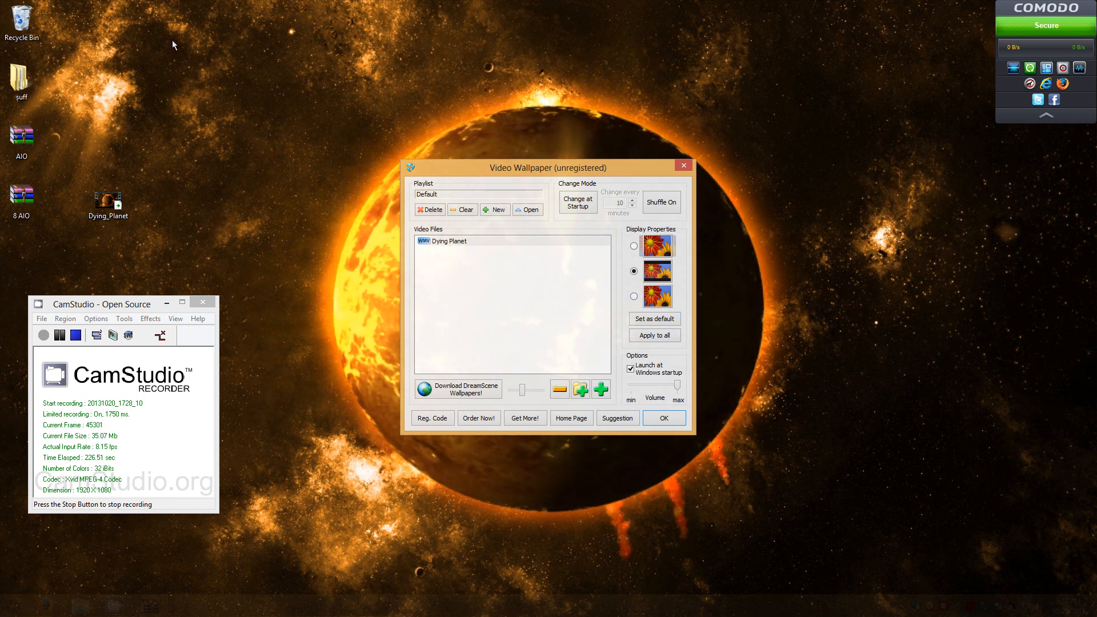
{"action": "mouse_move", "coordinate": [915, 415]}
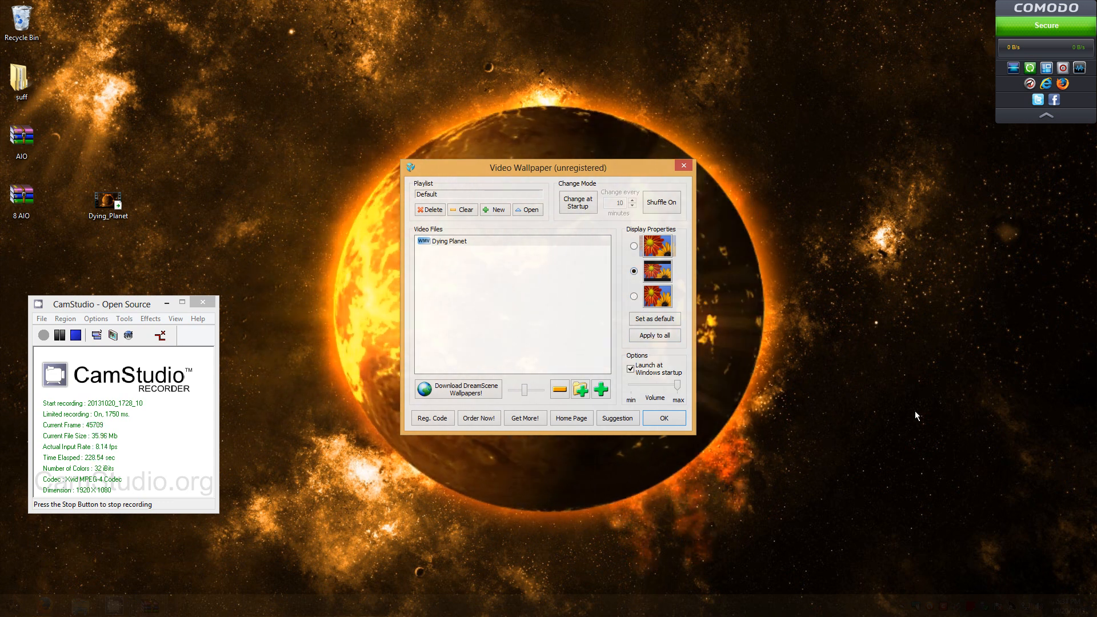
{"action": "mouse_move", "coordinate": [760, 132]}
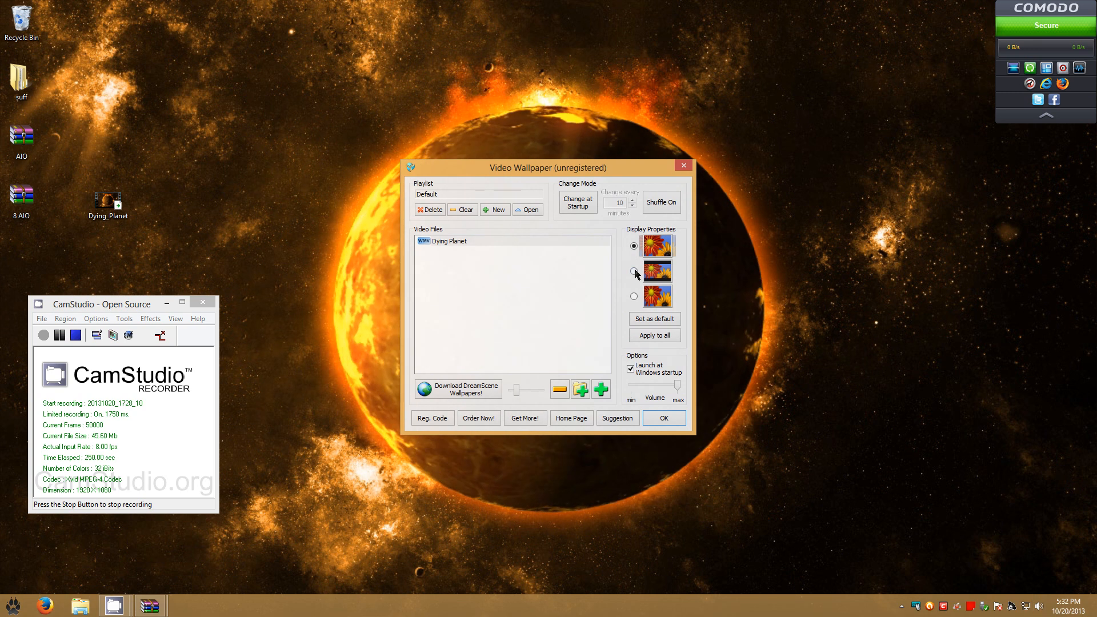
{"action": "left_click", "coordinate": [634, 294]}
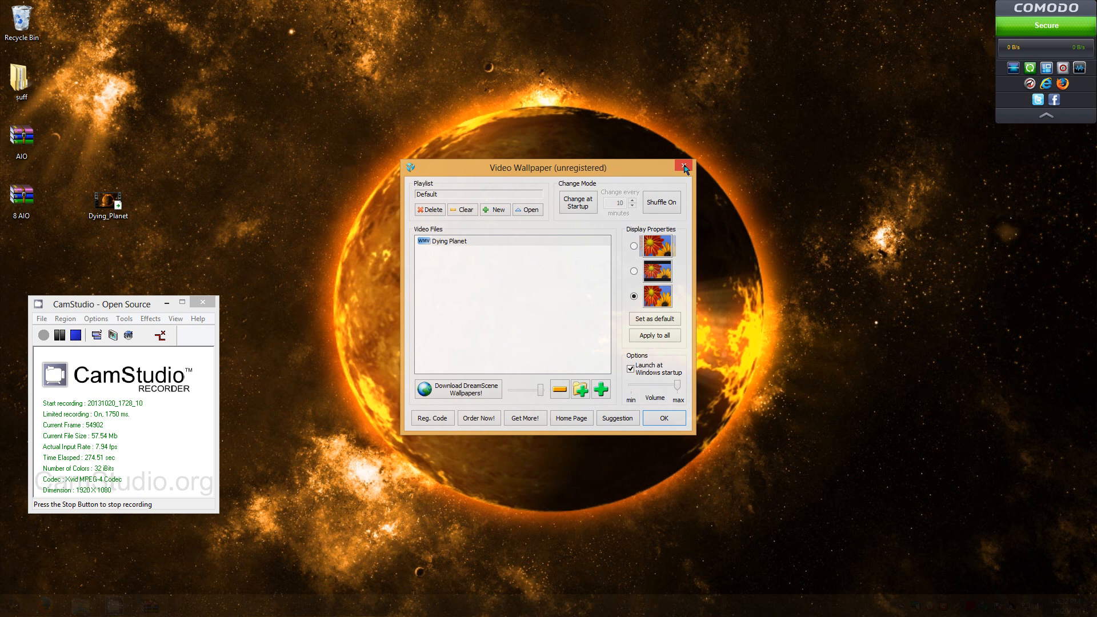
{"action": "left_click", "coordinate": [683, 167]}
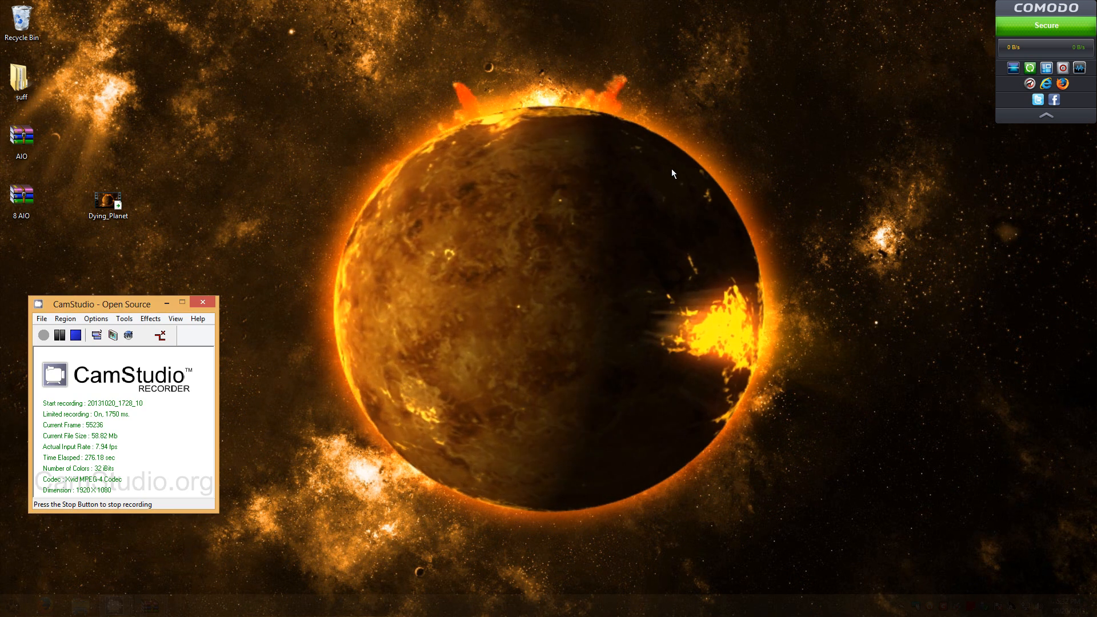